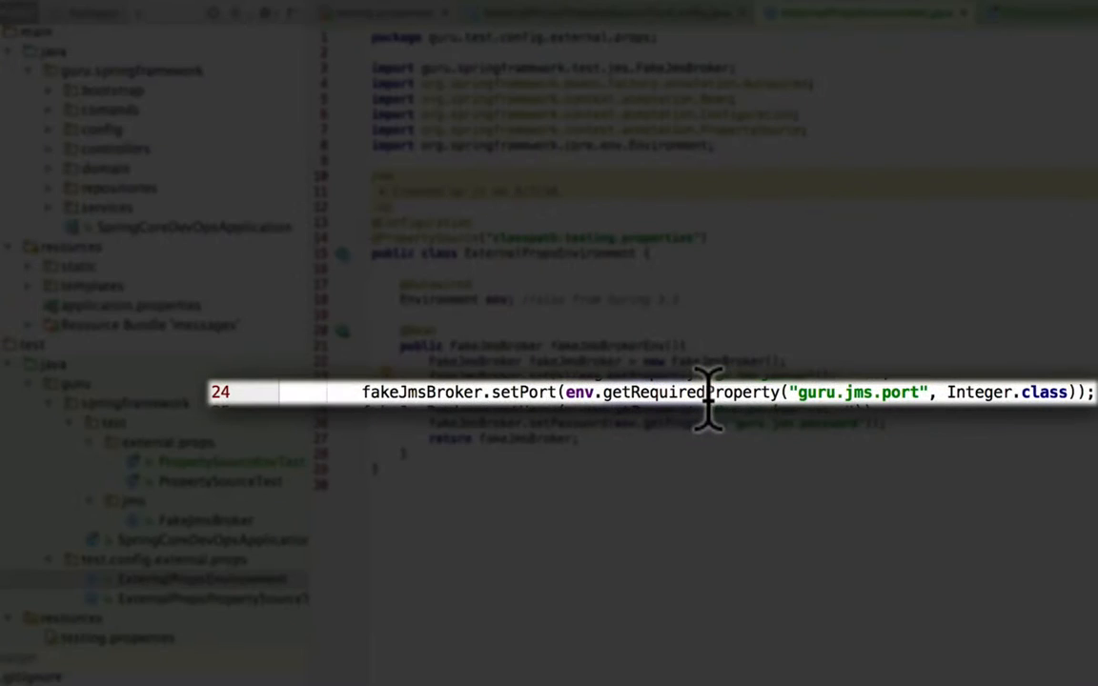
mouse_move(549, 473)
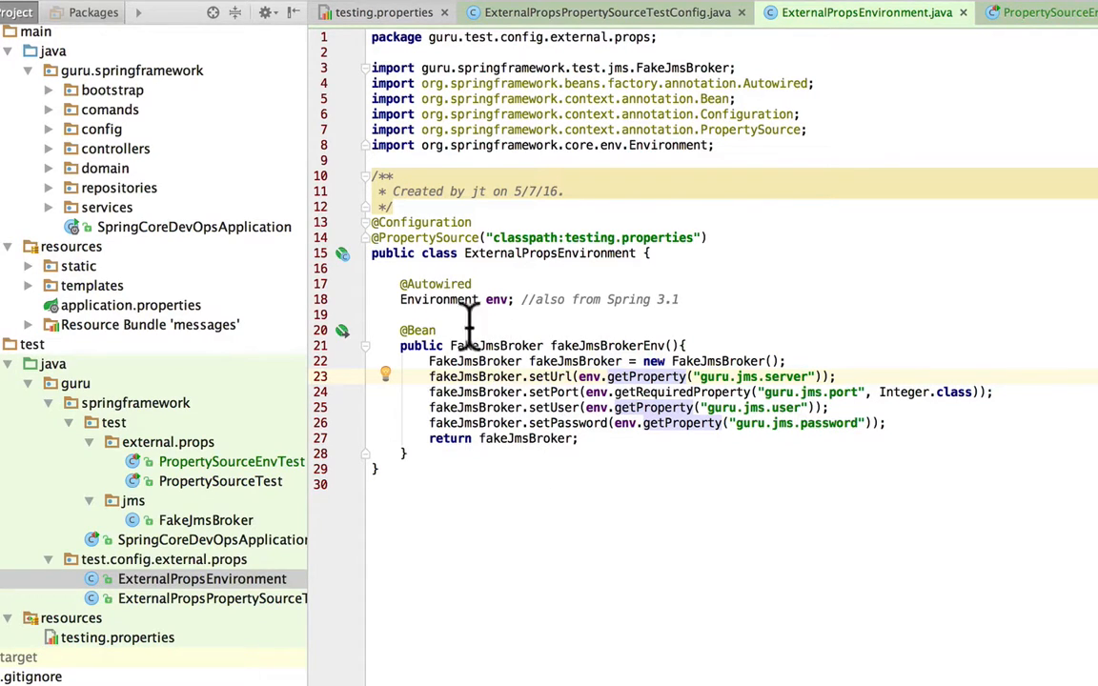
Step: Switch the editor to the PropertySourceEnvTest test class
left_click(227, 461)
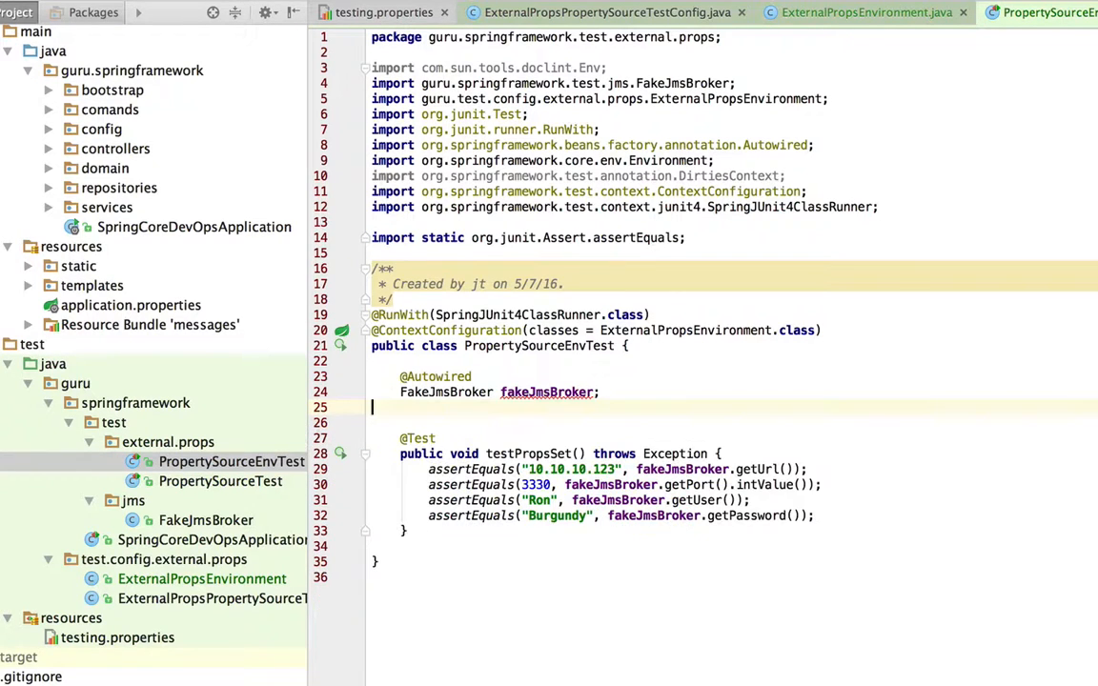
key("Backspace")
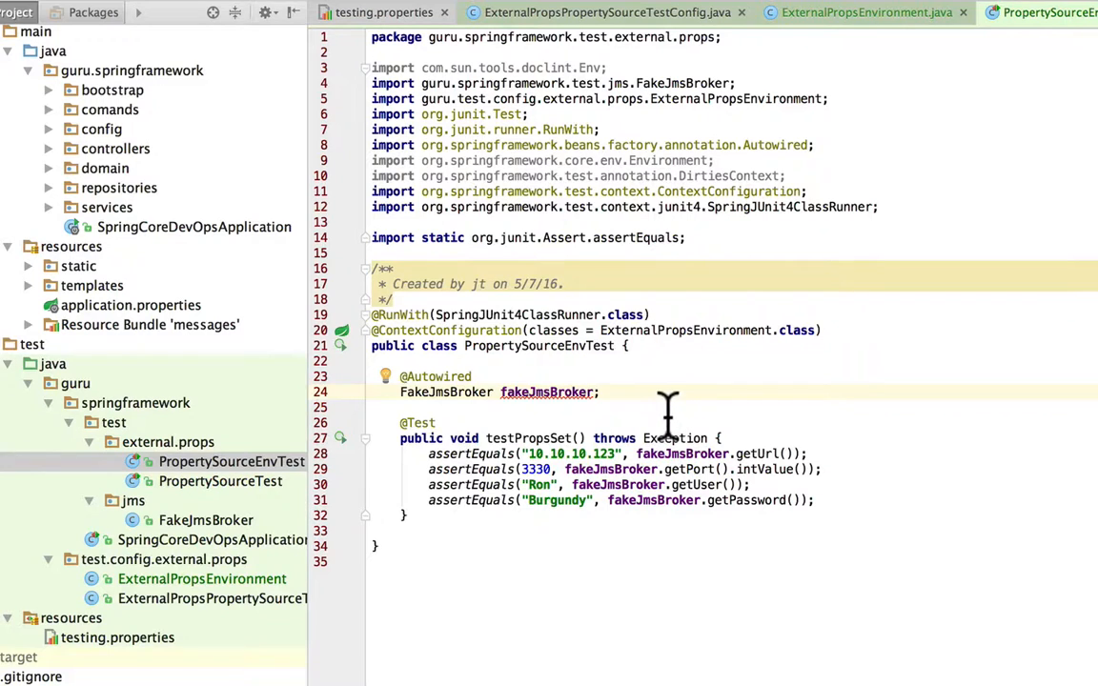
mouse_move(550, 392)
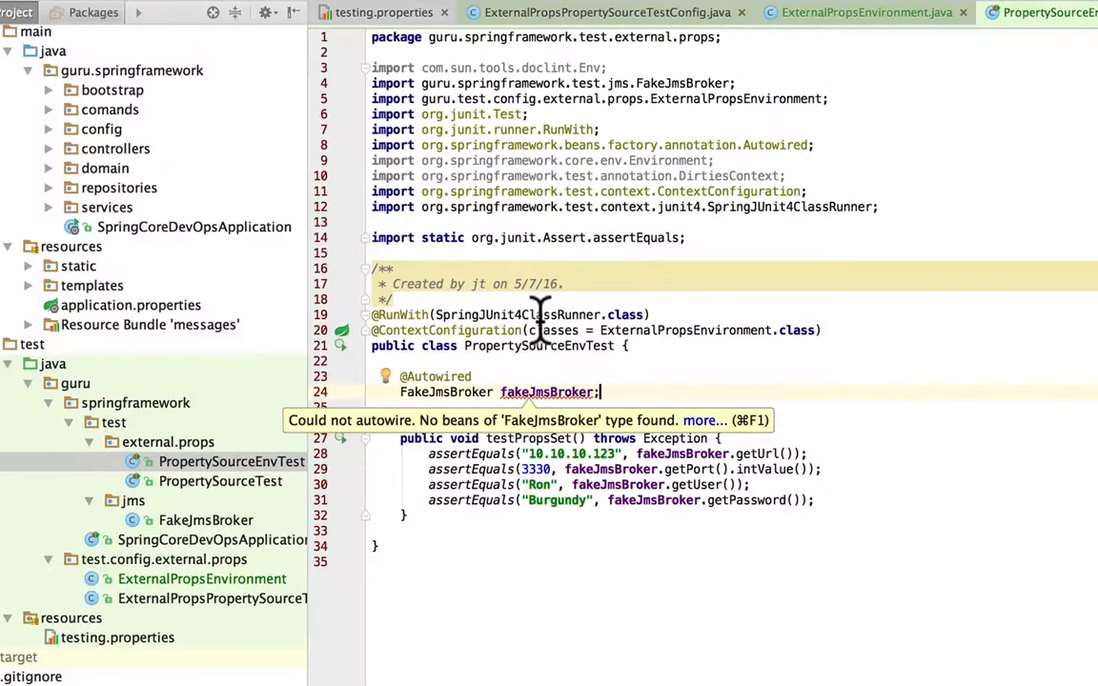
mouse_move(630, 345)
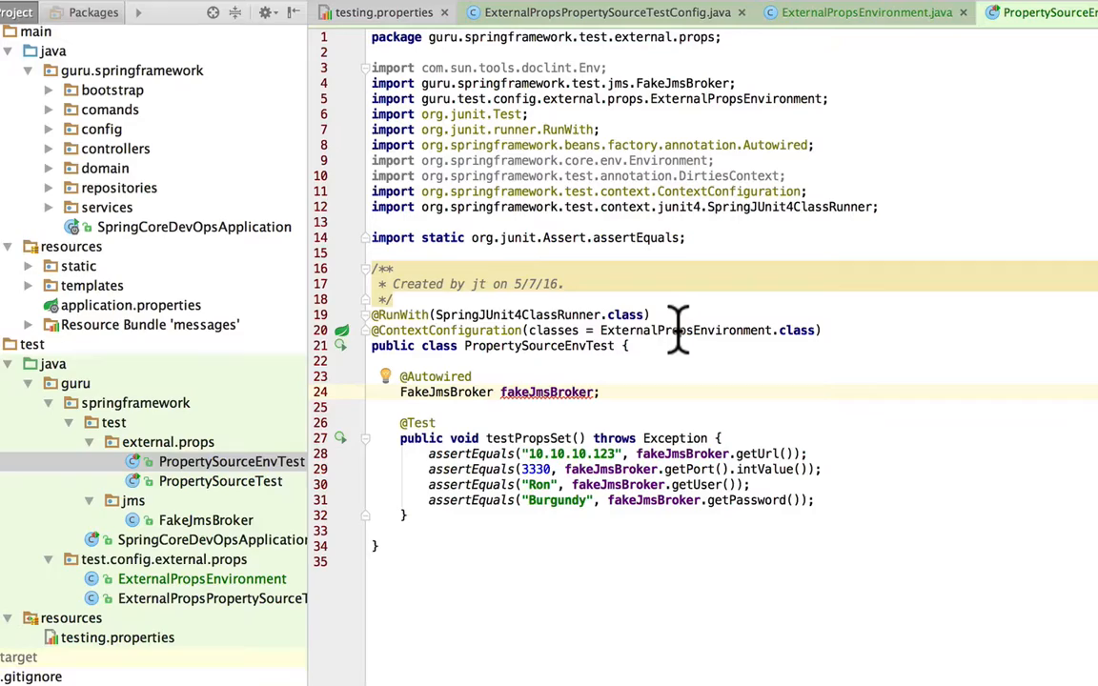
mouse_move(584, 347)
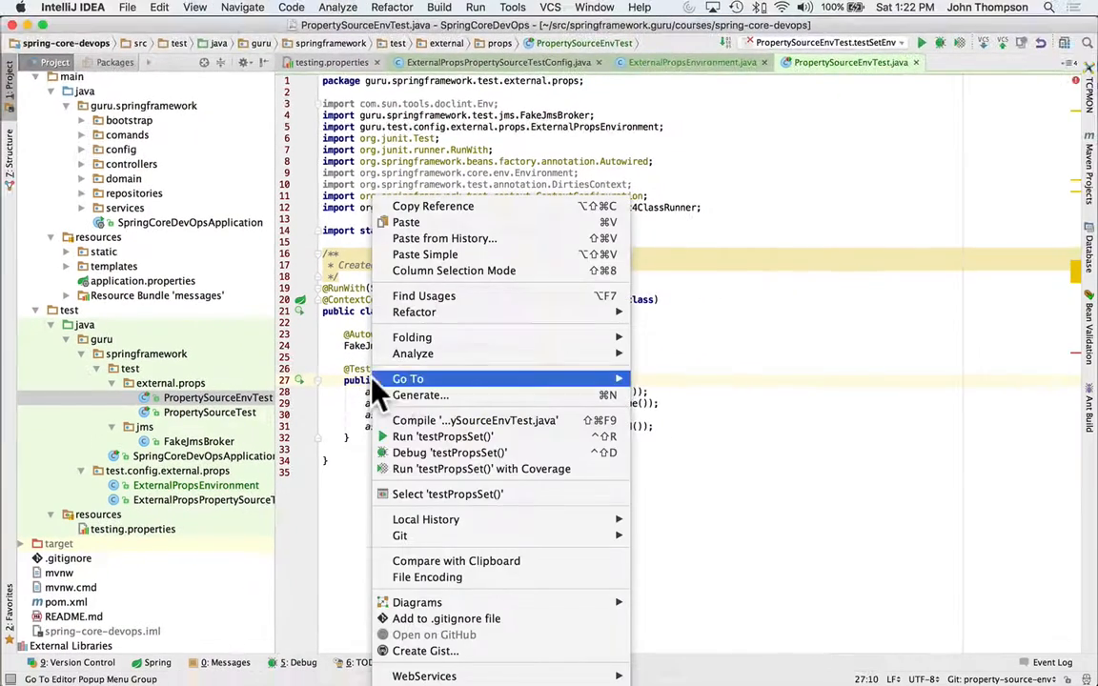
Step: Run the testPropsSet test and review its passing log output
left_click(411, 429)
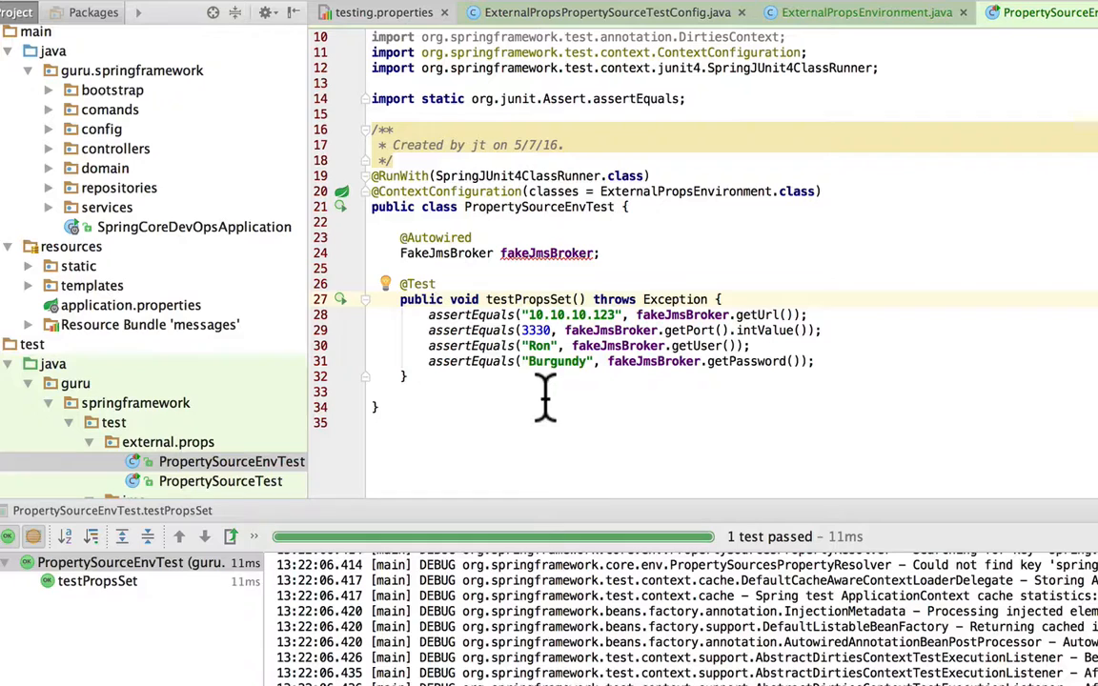
scroll("down", 3)
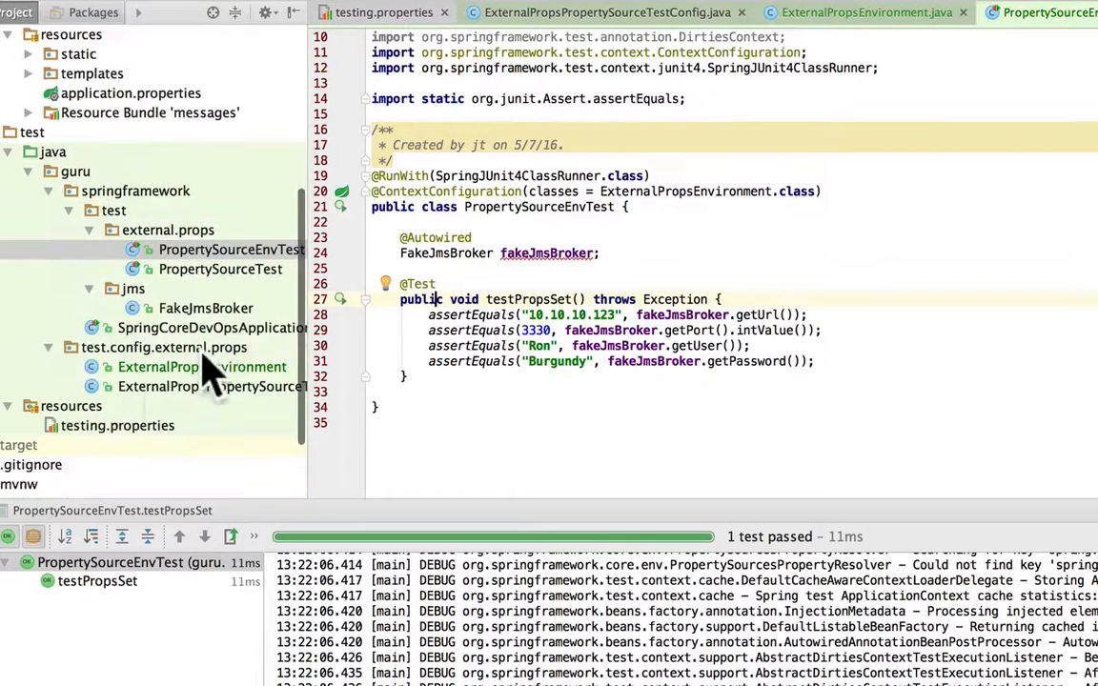
Step: Open testing.properties from the project tree
left_click(117, 427)
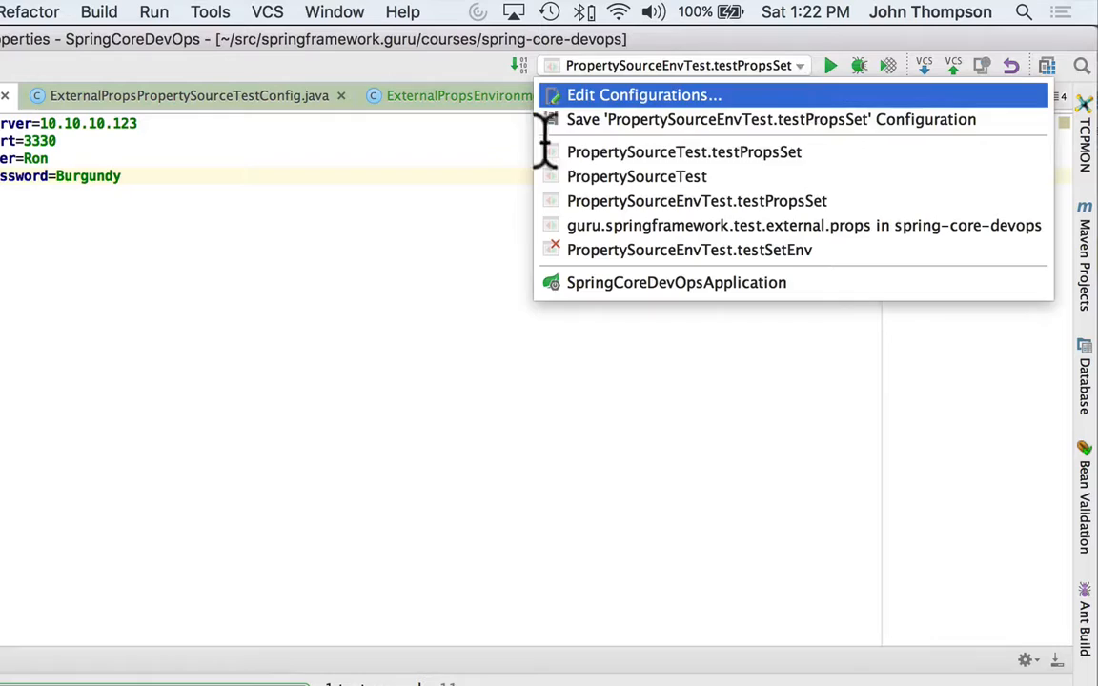
Step: Open Edit Configurations for the PropertySourceEnvTest.testPropsSet run configuration
left_click(636, 95)
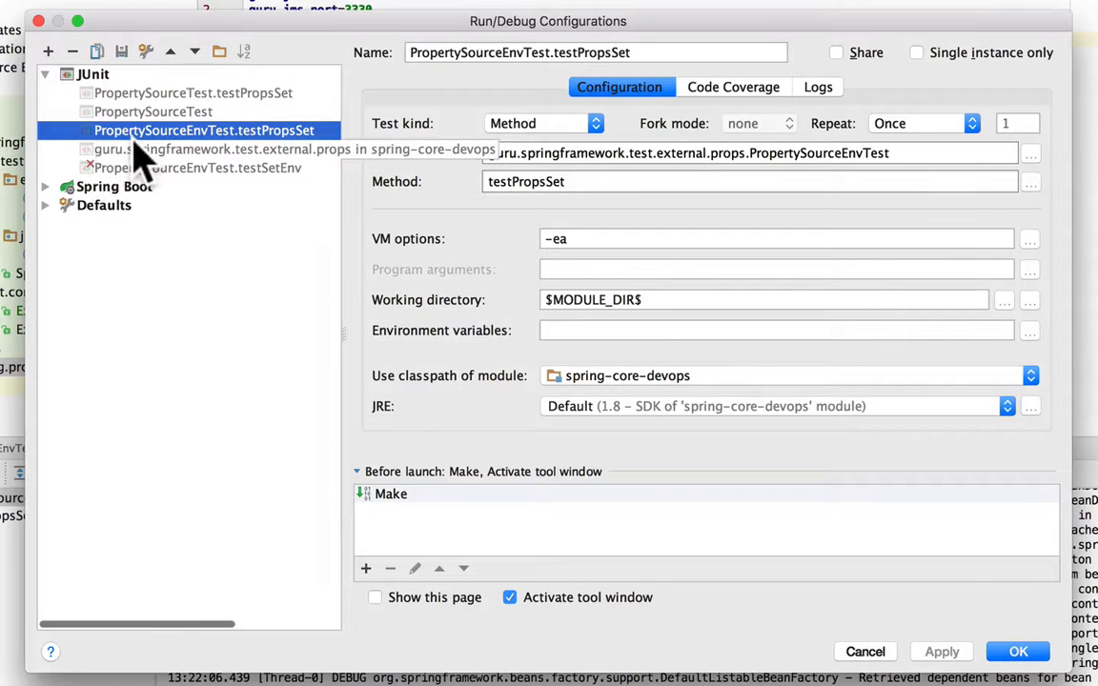
mouse_move(195, 167)
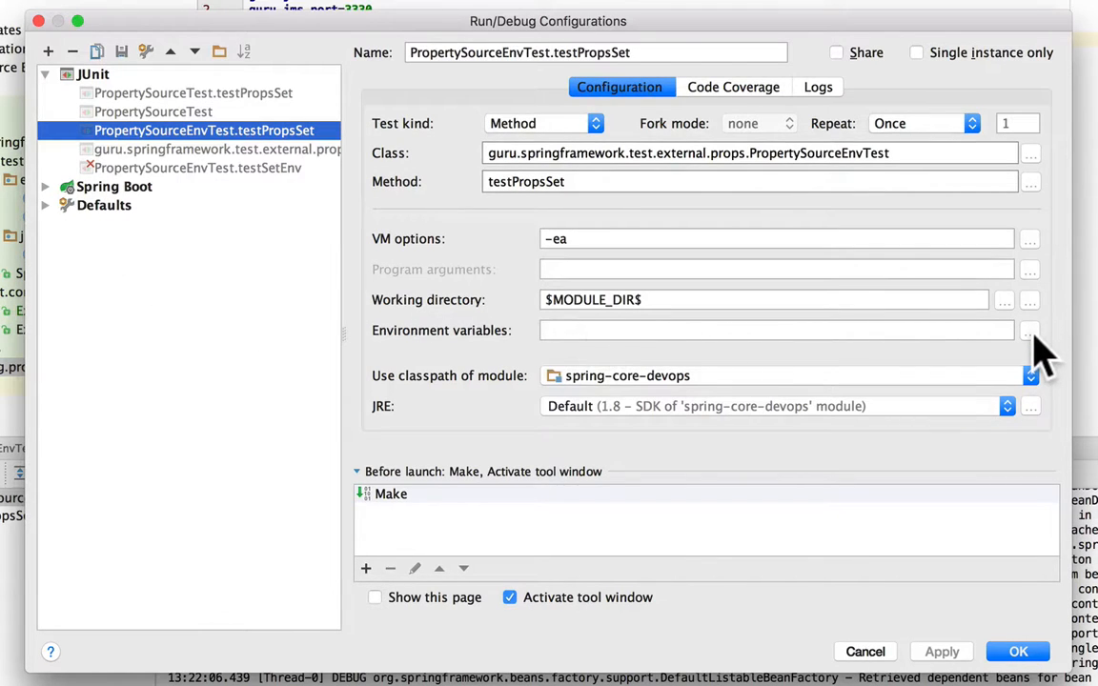
Step: Add environment variable guru.jms.user=Fred! to the testPropsSet configuration and save it
left_click(1029, 330)
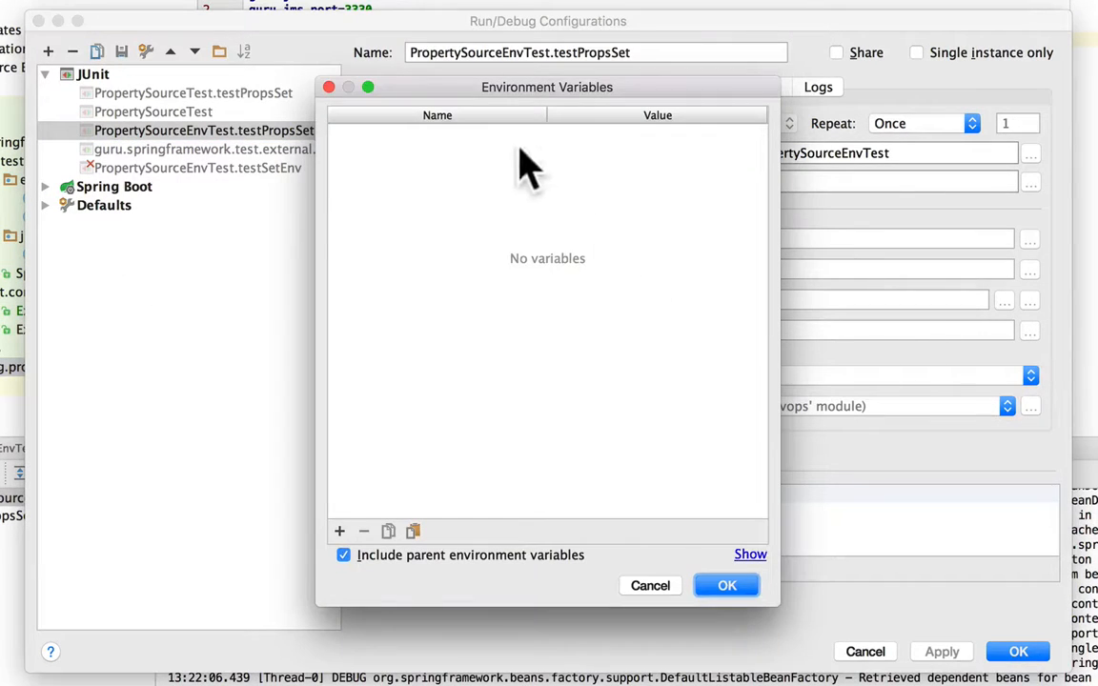
left_click(340, 532)
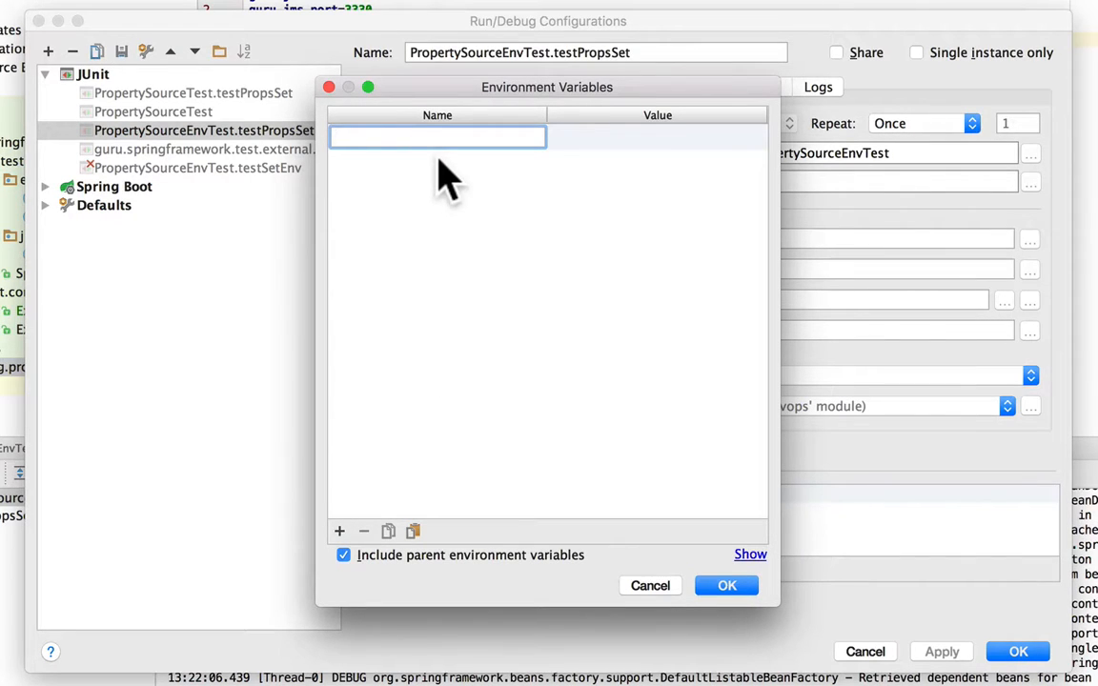
type("guru.jms.user")
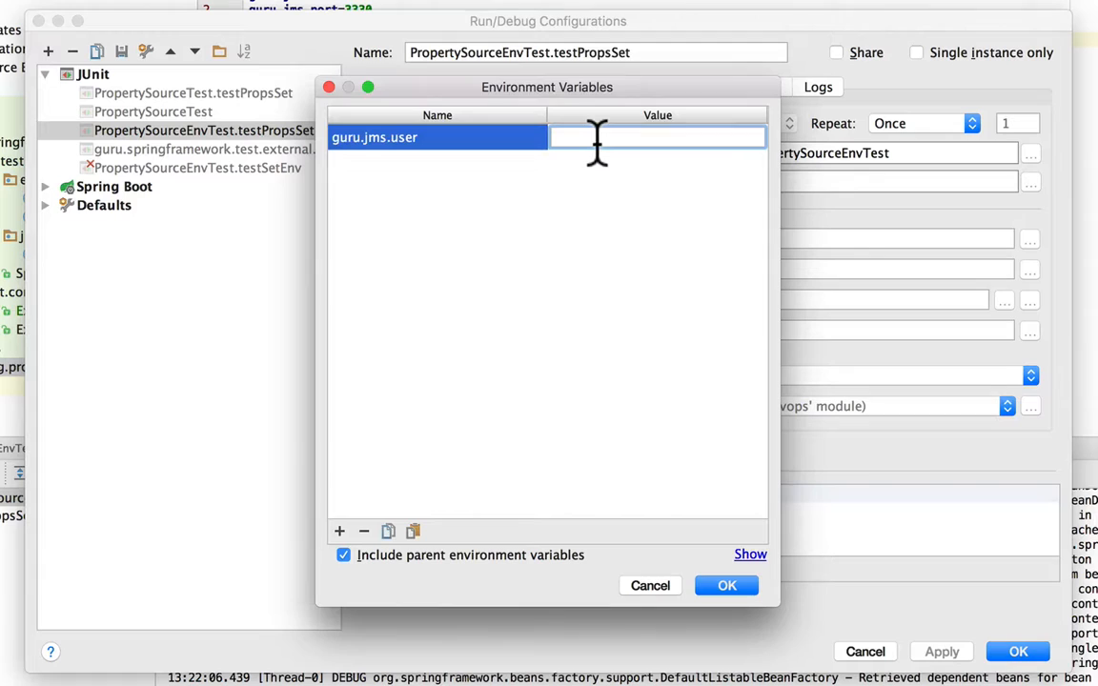
type("Fred")
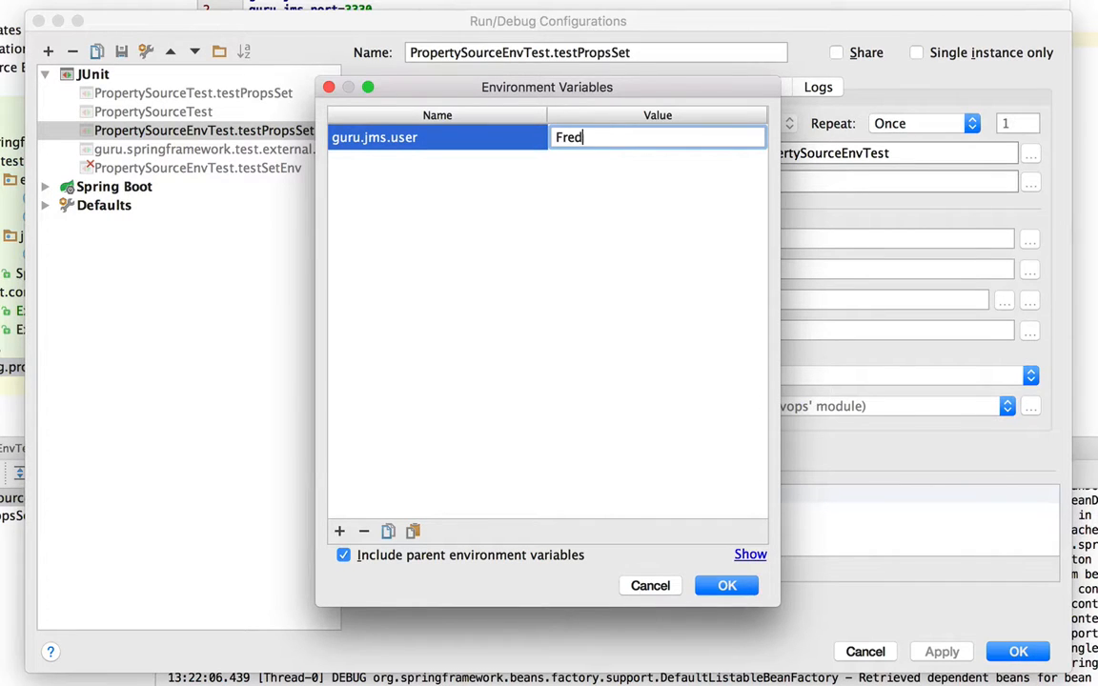
type("!")
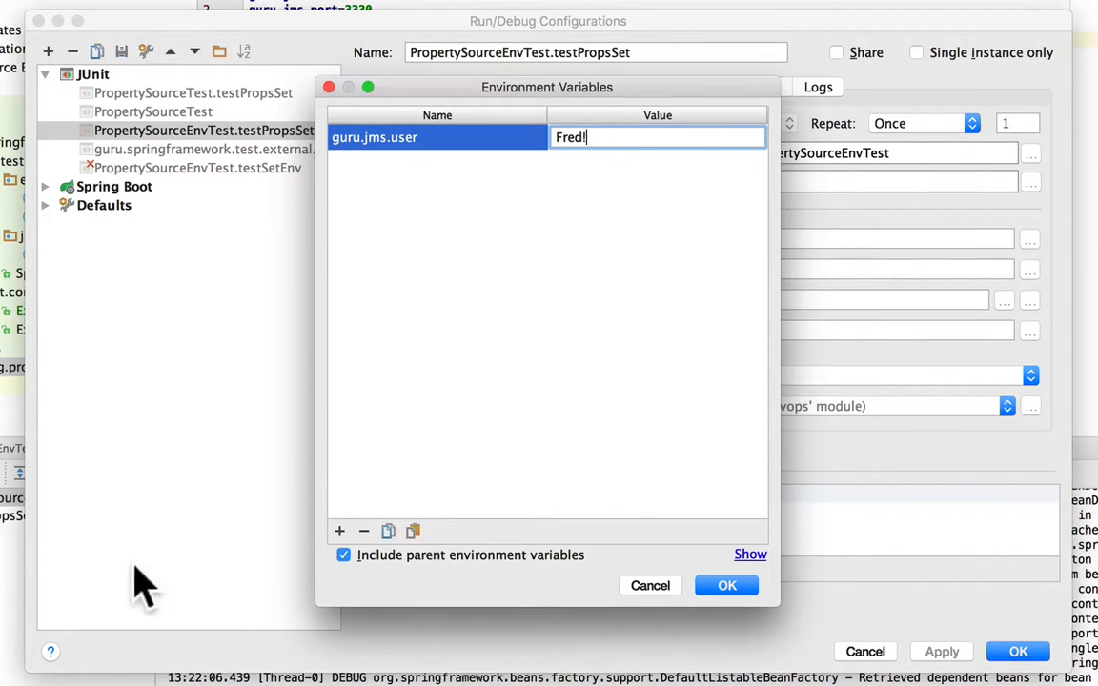
left_click(726, 585)
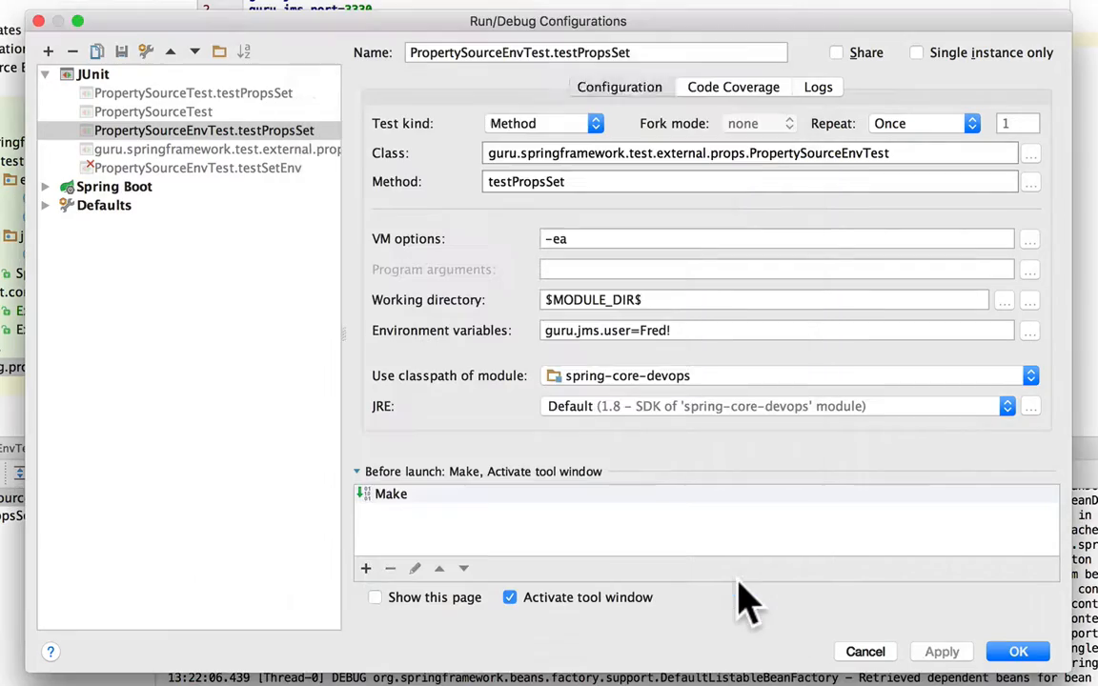
left_click(1018, 652)
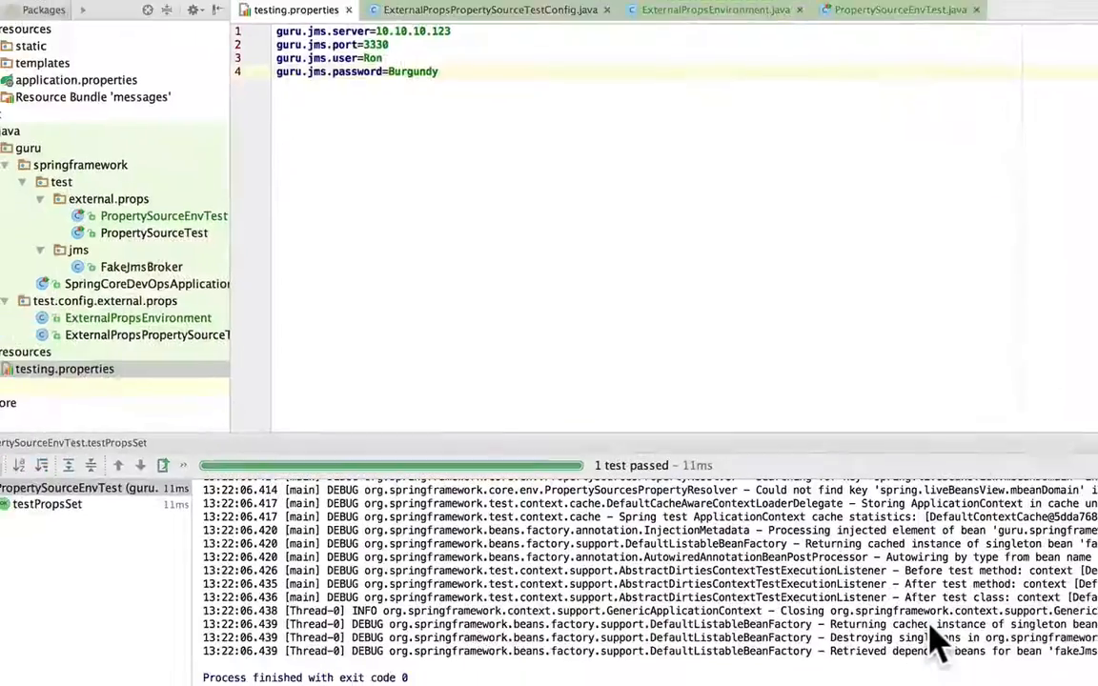